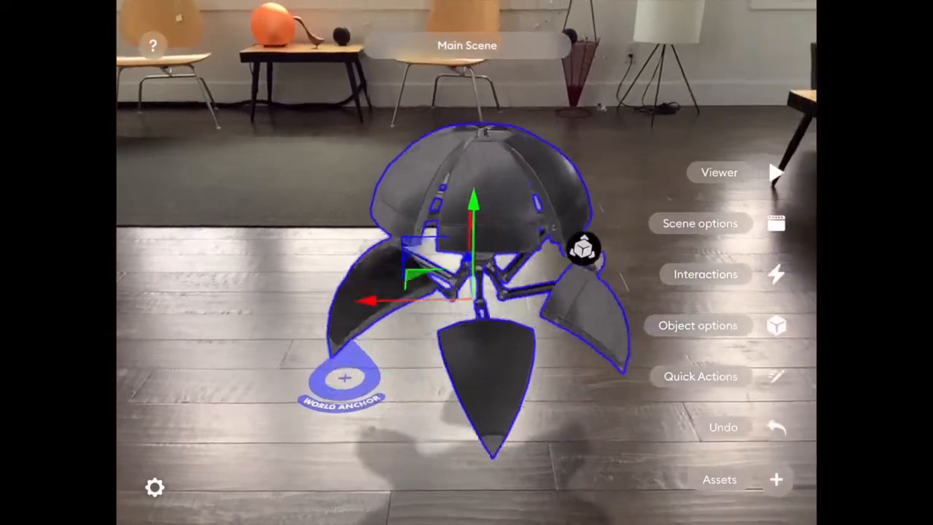
Pause the droid bot's Playable animation from its object properties so it rests folded.
click(698, 325)
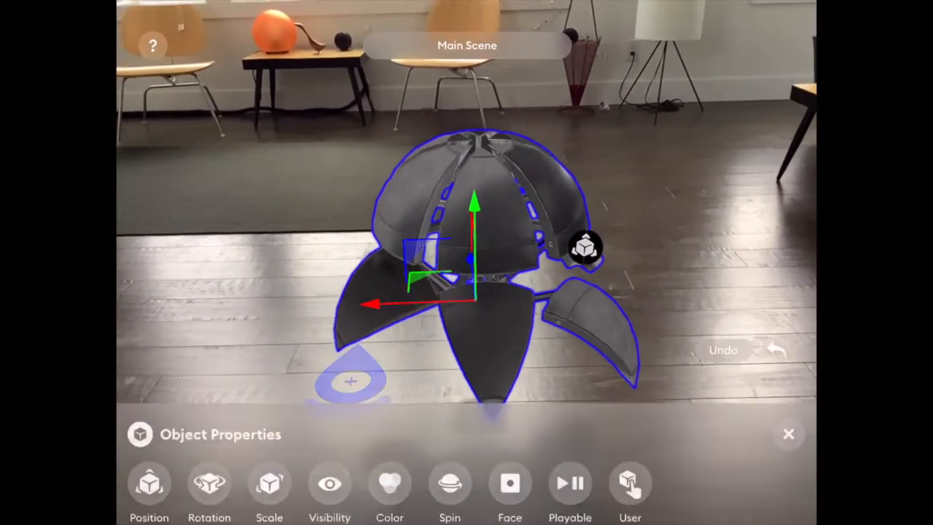
click(569, 484)
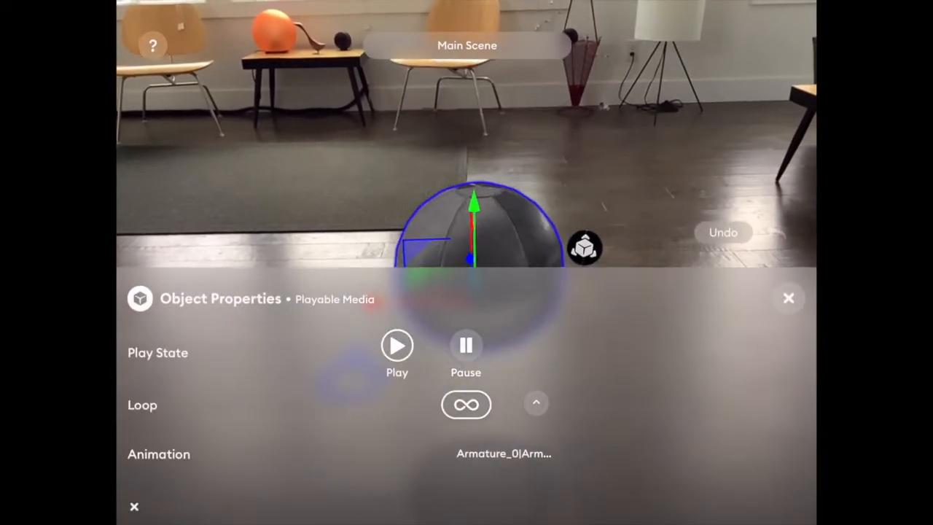
click(465, 344)
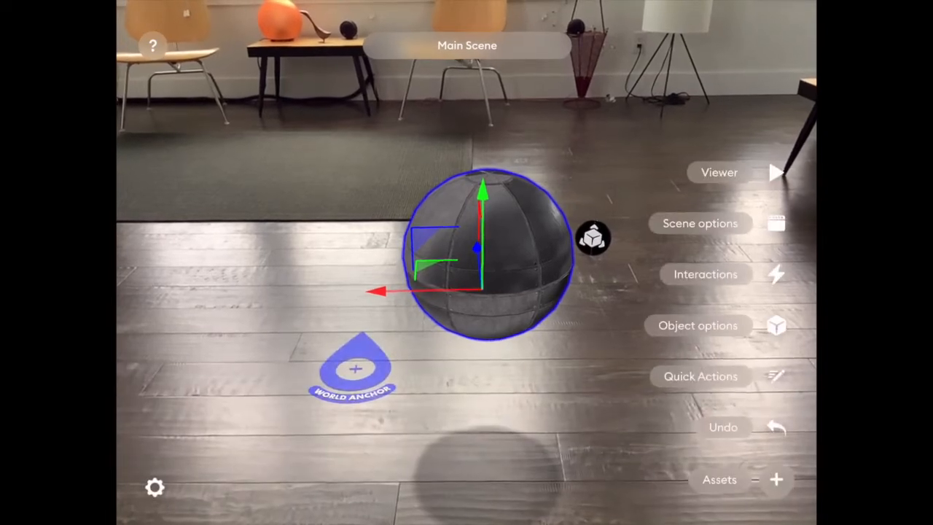
Add a Playable Media response to the bot's Select trigger that plays with Loop set to 1.
click(705, 274)
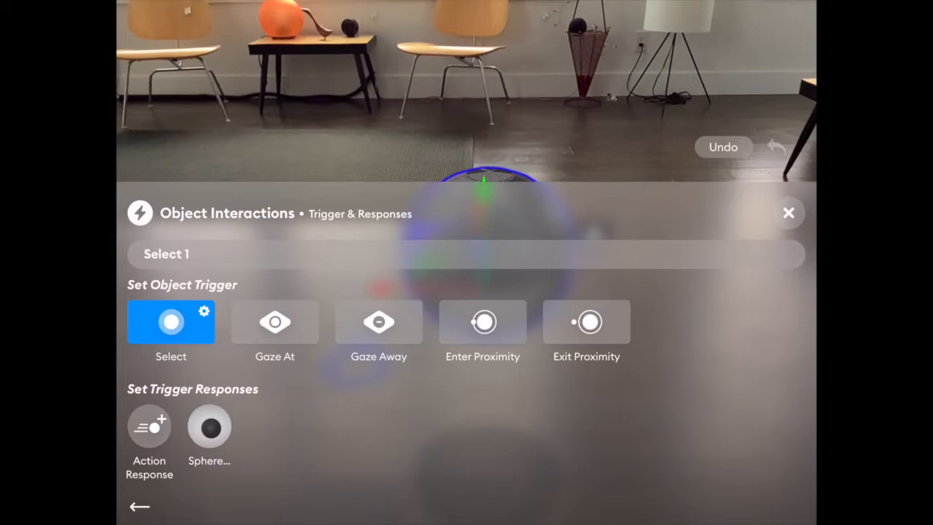
click(210, 426)
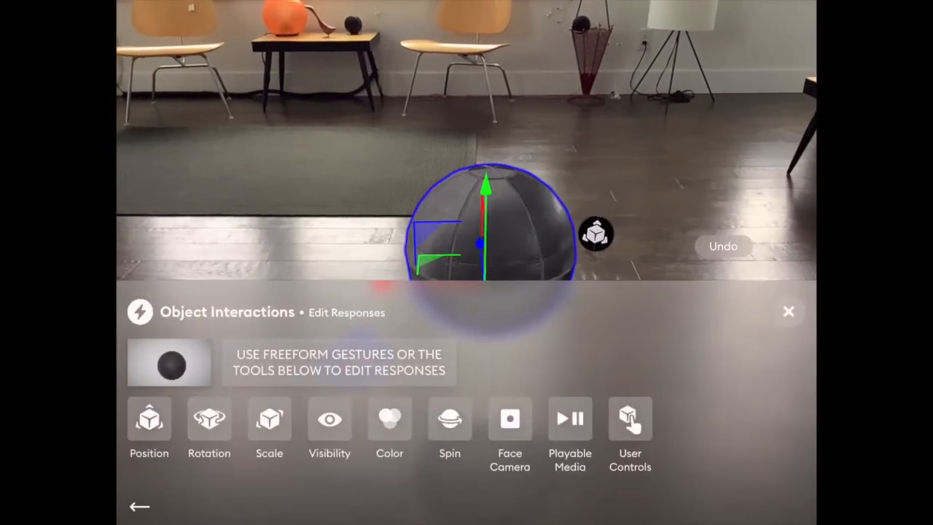
click(568, 416)
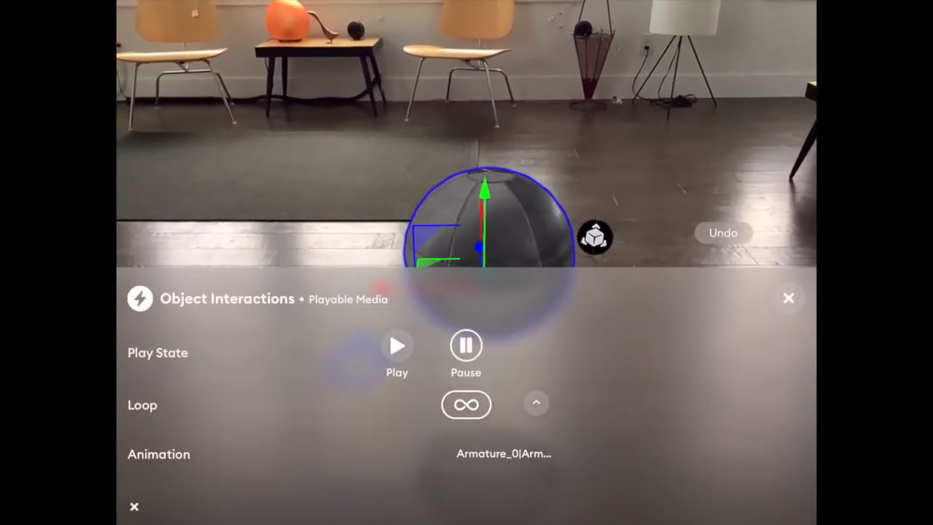
click(466, 404)
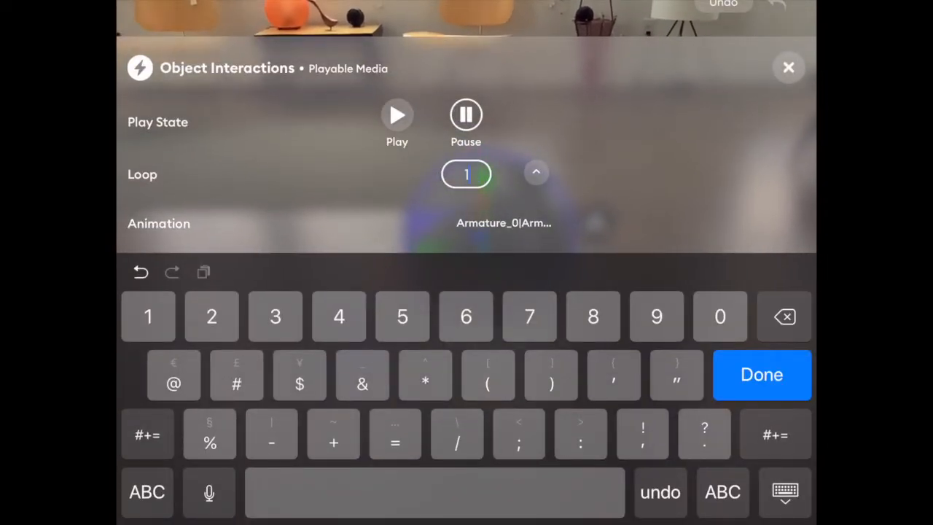
click(760, 373)
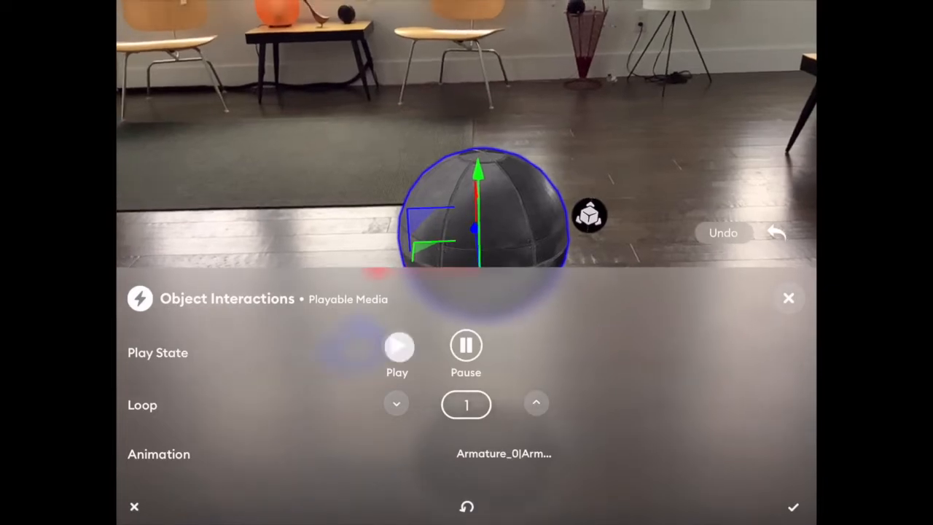
click(397, 345)
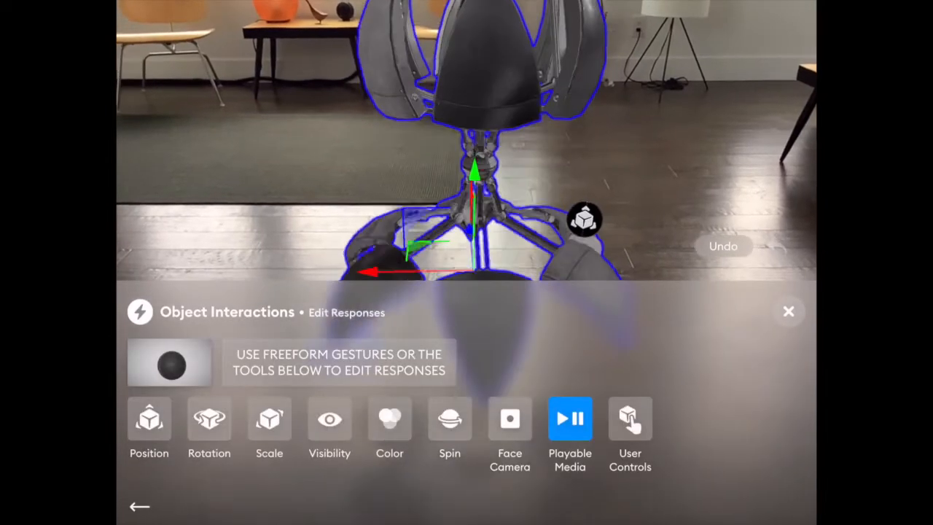
Begin adding a movement response to the same tap trigger.
click(149, 418)
text(3)
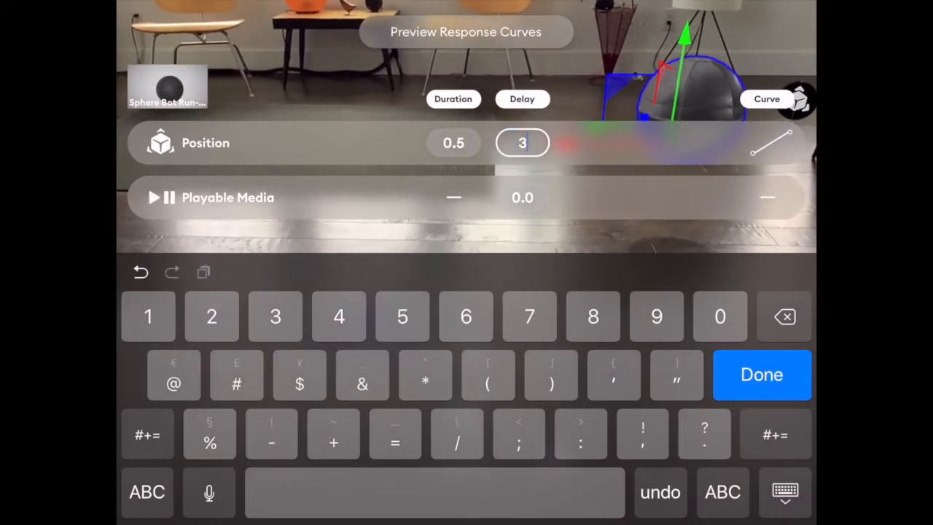
Set the walk's Position Duration to 3 seconds with a 1.5-second Delay and confirm.
click(453, 143)
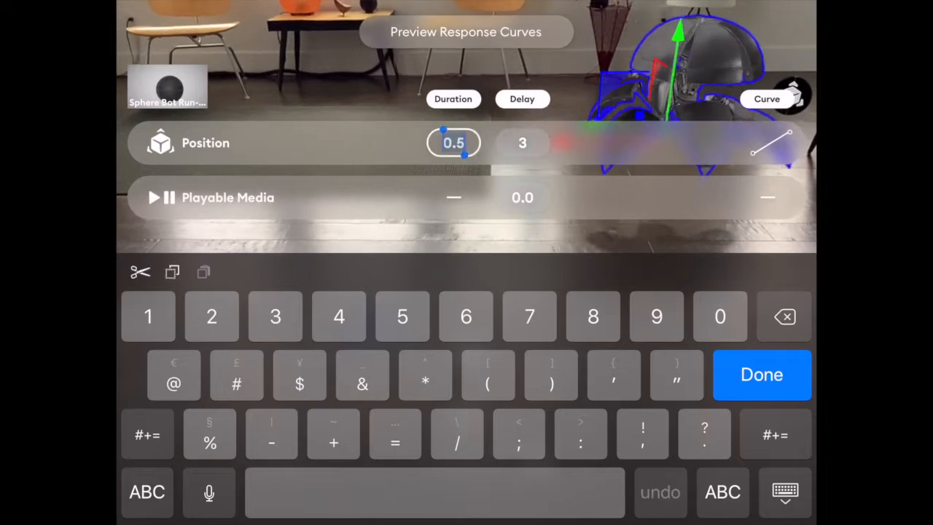
click(522, 143)
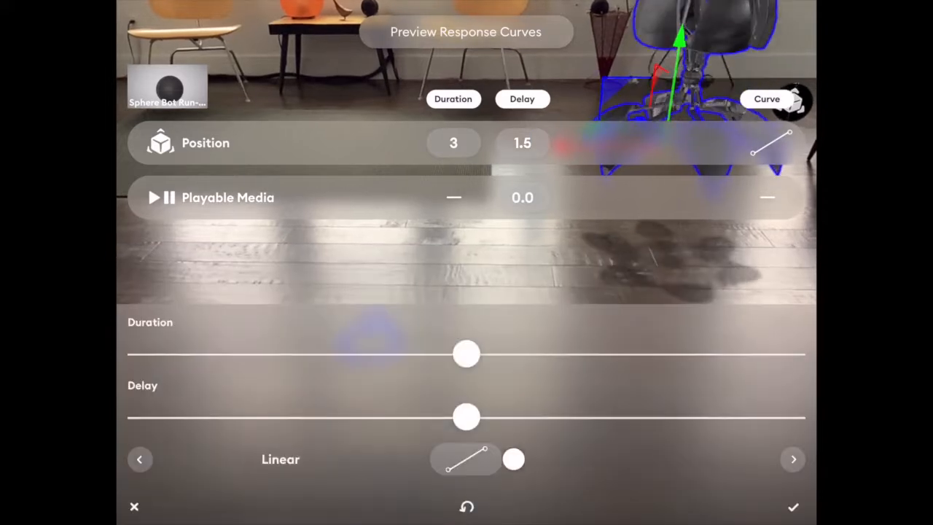
click(134, 506)
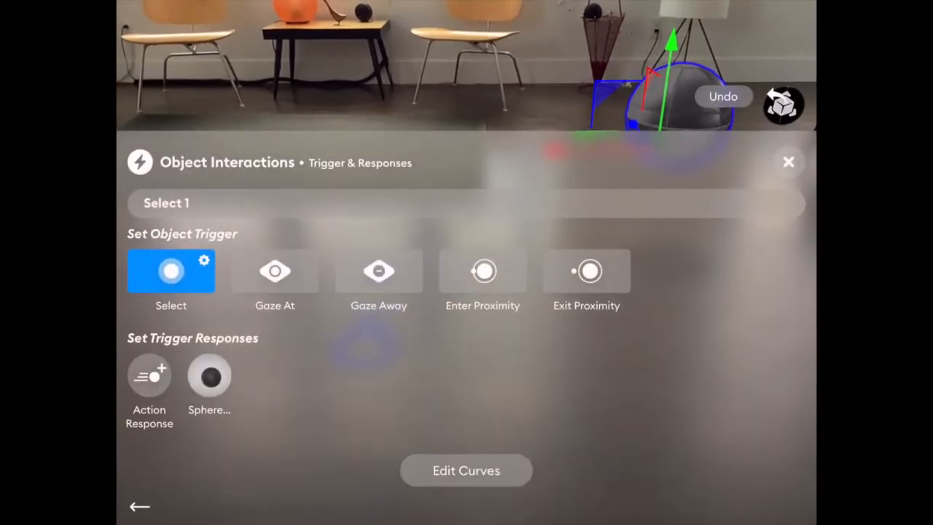
click(140, 506)
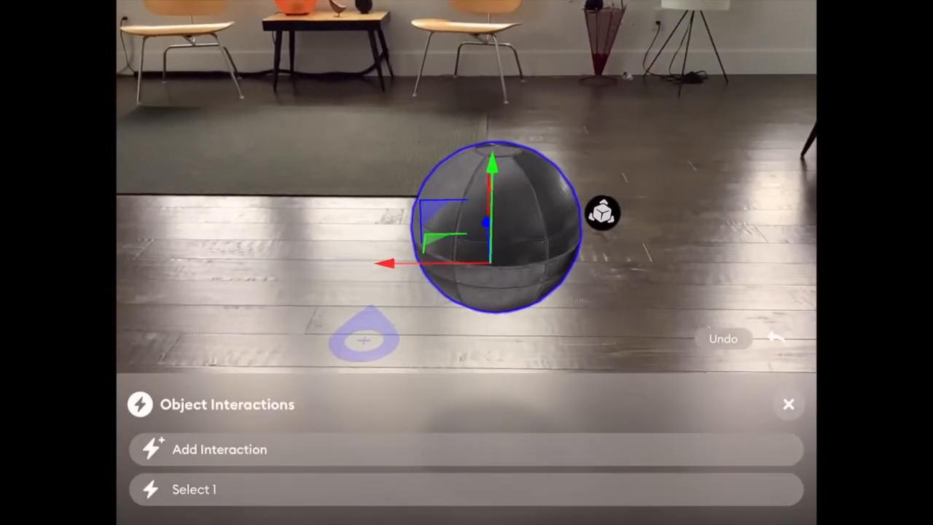
Close the Object Interactions panel to return to the main scene.
click(787, 404)
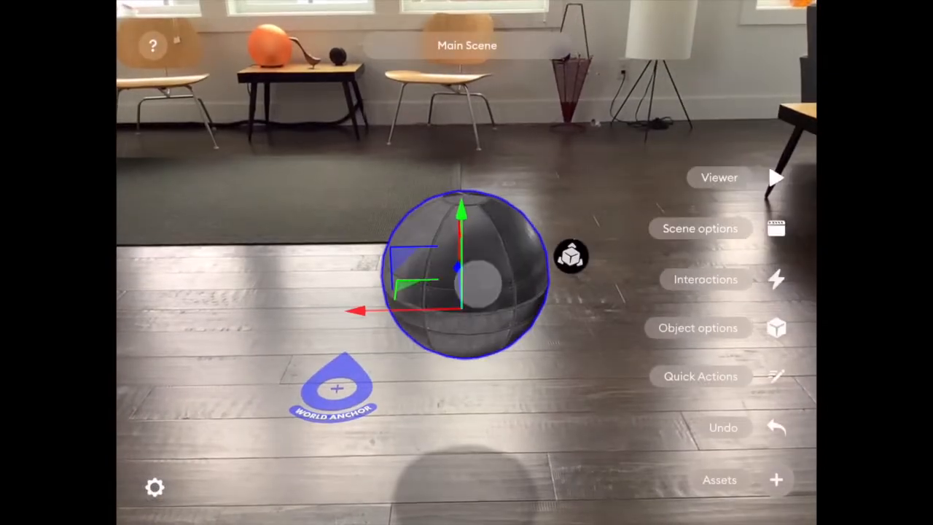
Change the Select 1 walk's Position Duration to 6 seconds via Edit Curves and return to the scene.
click(705, 280)
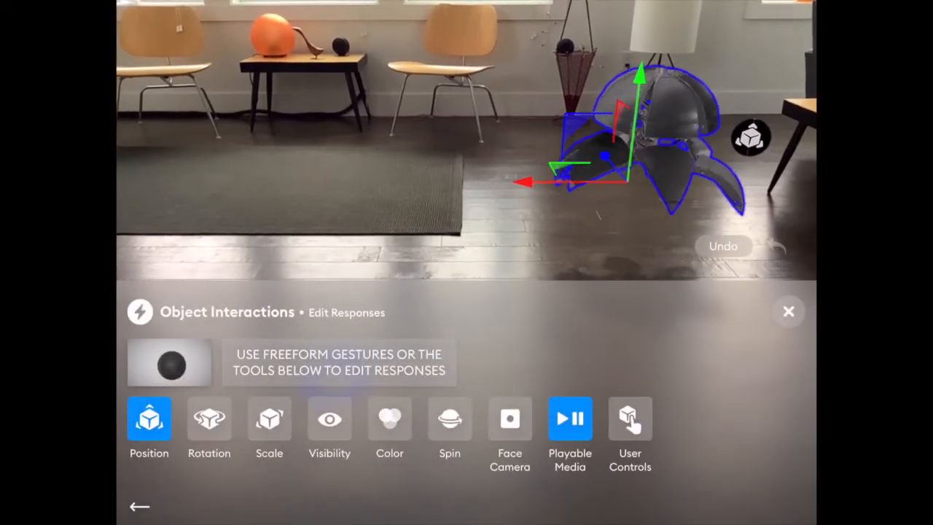
click(140, 506)
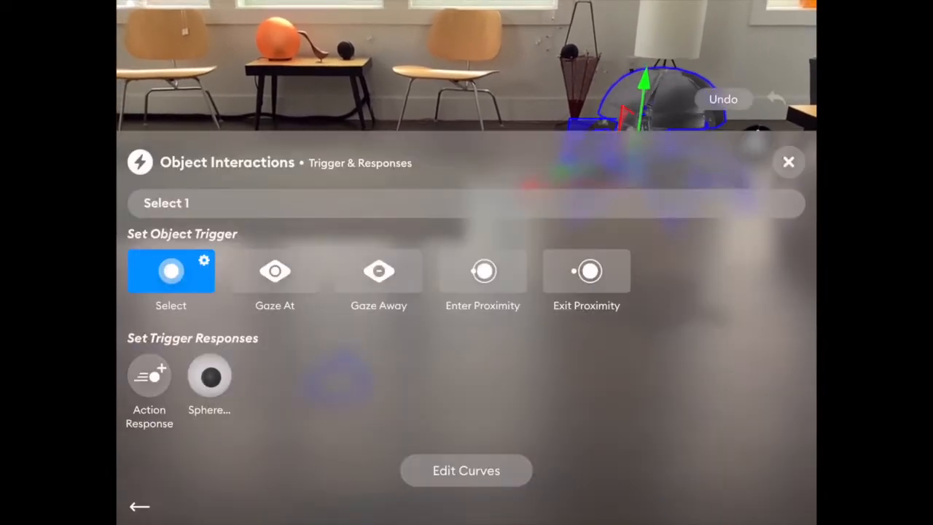
click(466, 469)
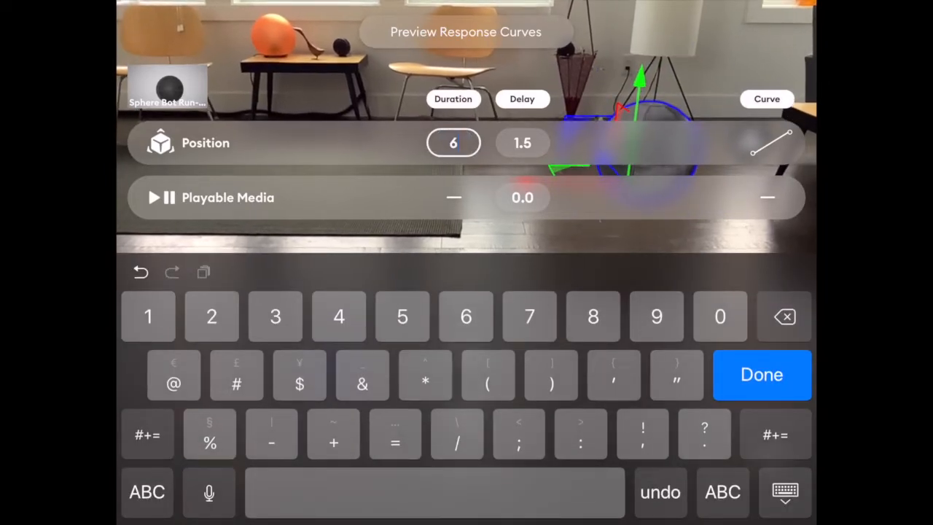
click(761, 375)
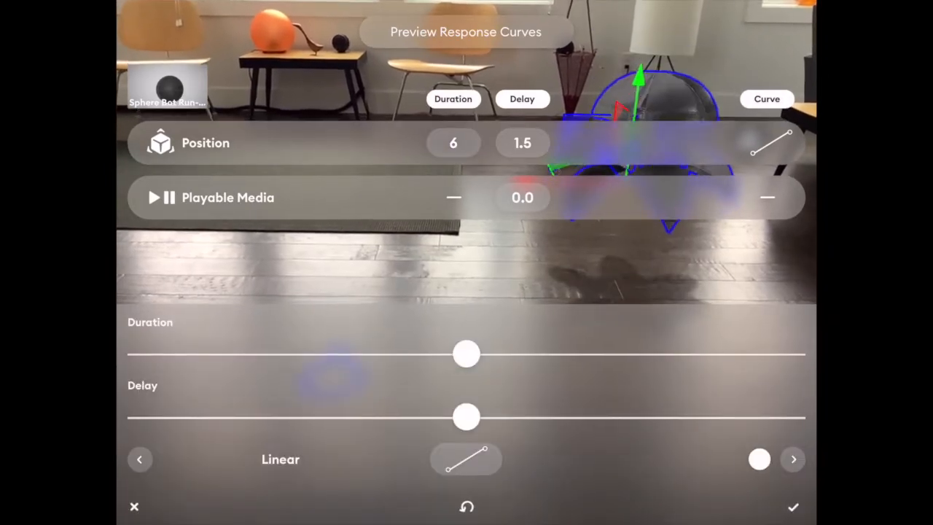
click(134, 506)
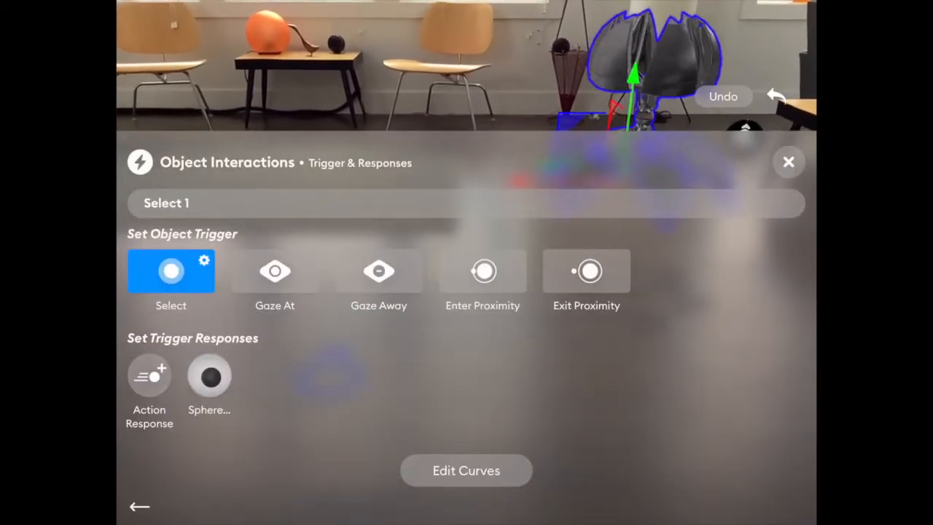
click(140, 505)
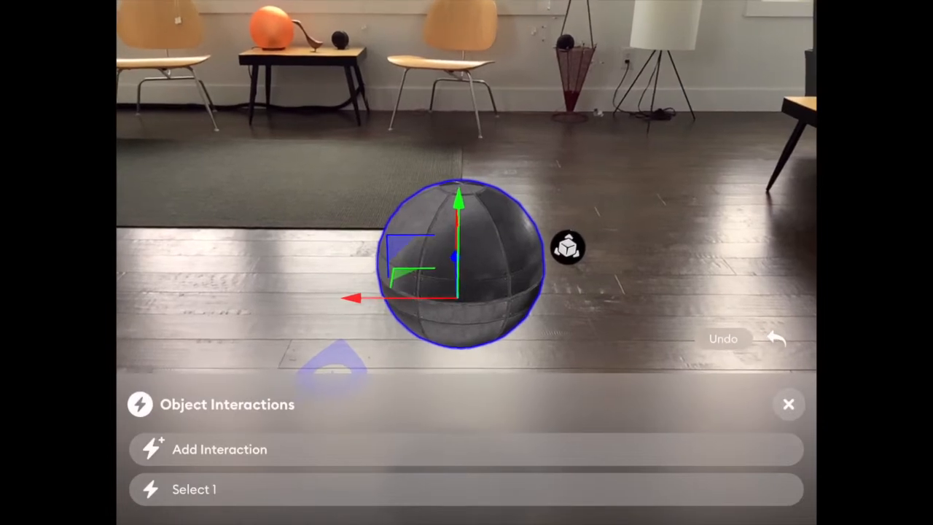
click(787, 405)
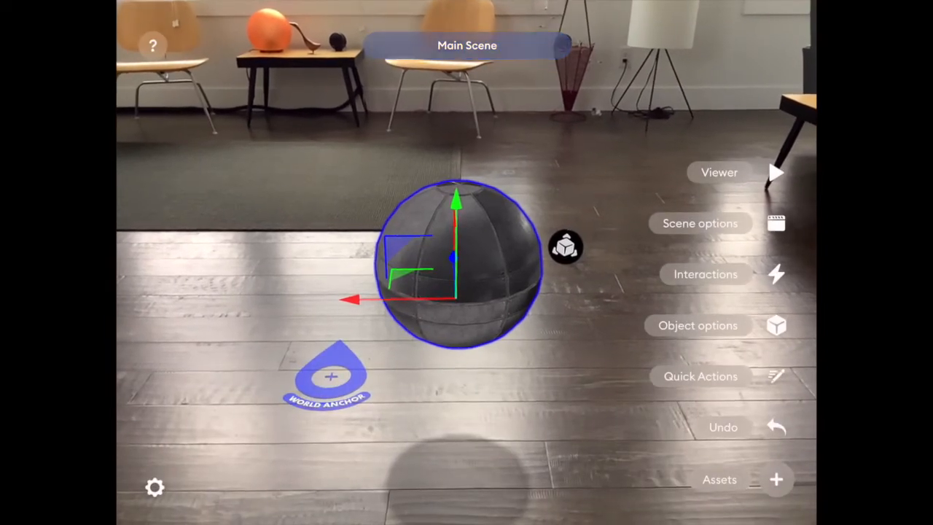